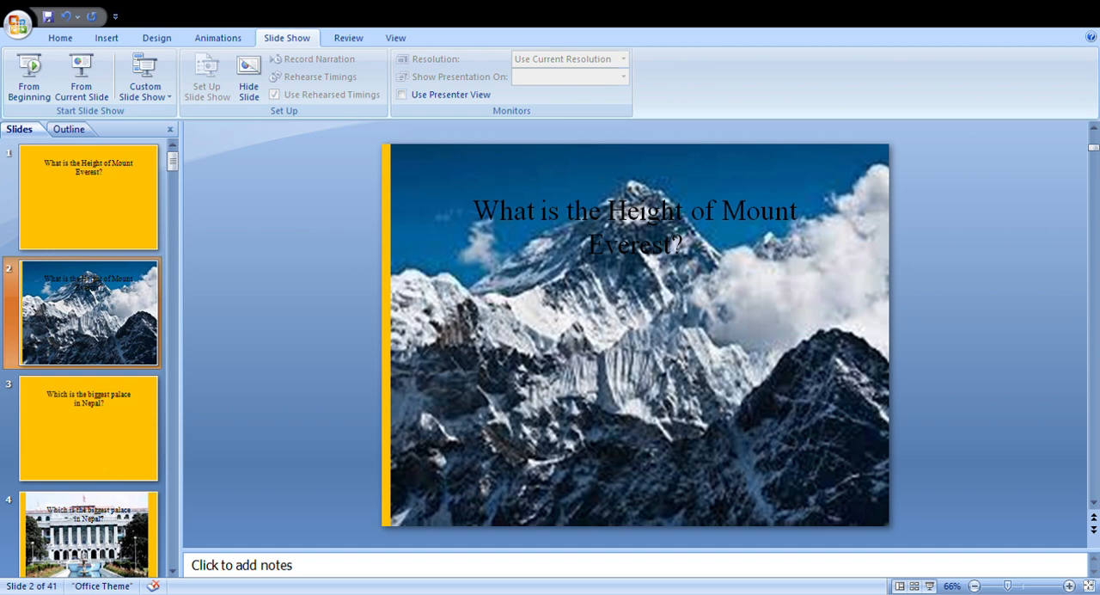
mouse_move(1028, 93)
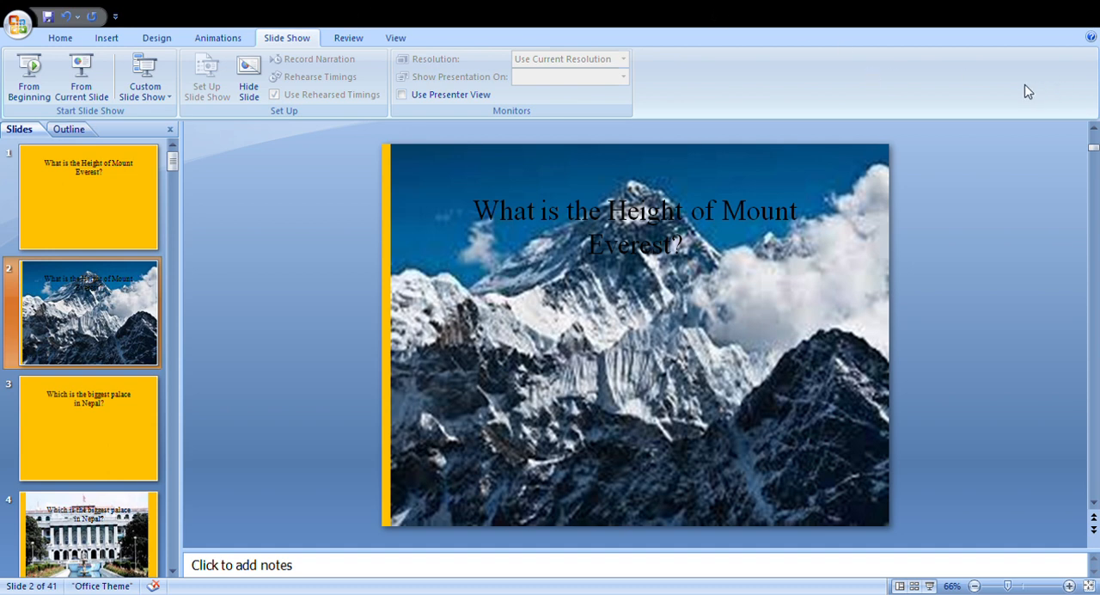